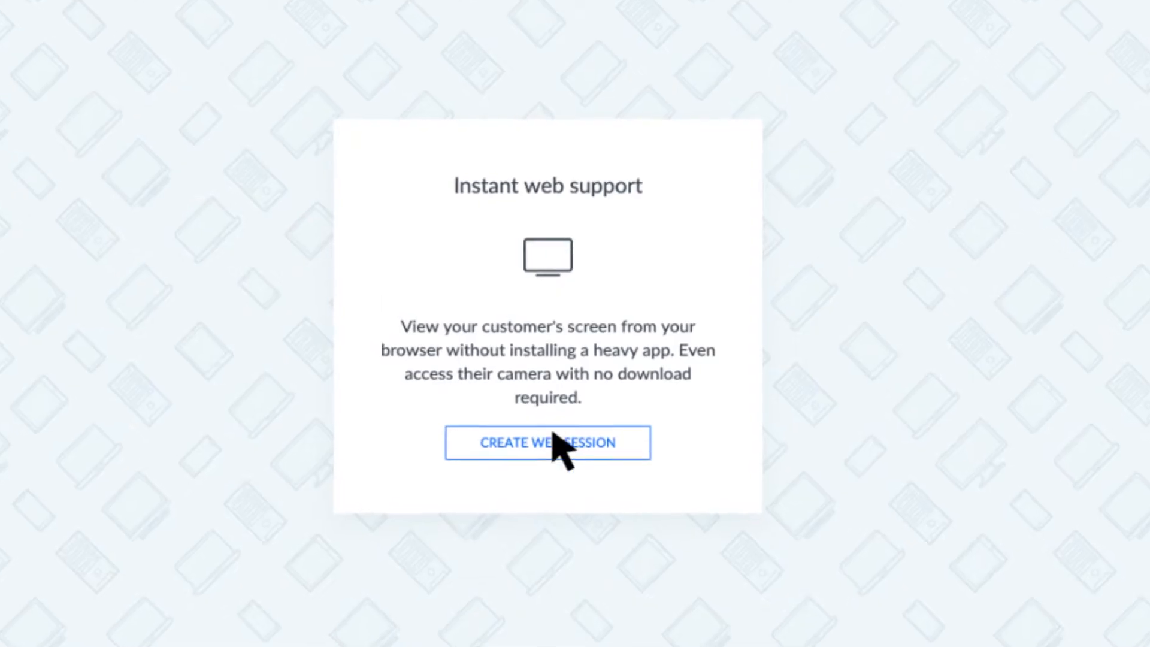
Create an instant web session with the customer and request to view their phone screen.
click(547, 442)
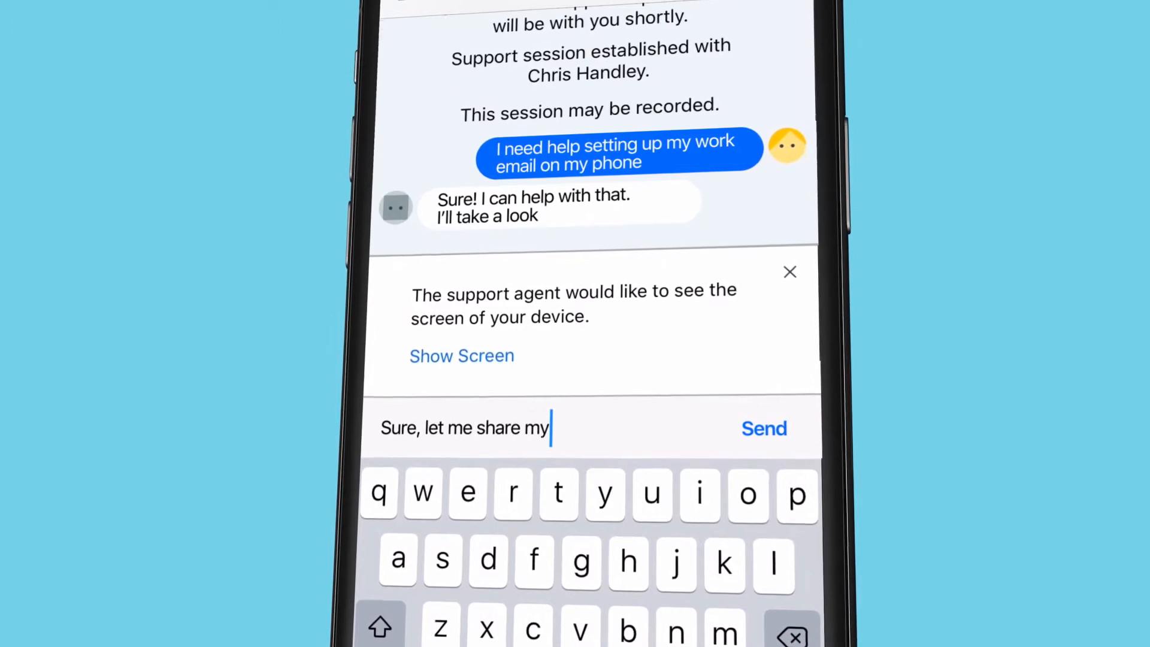
text(screen with you.)
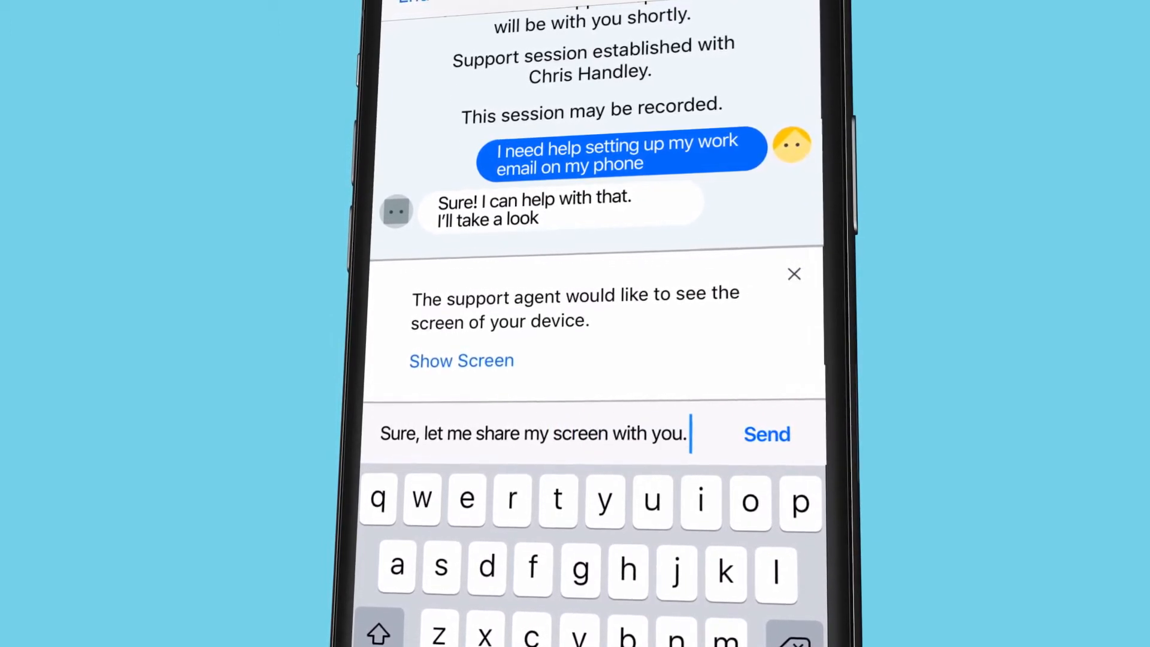
click(461, 360)
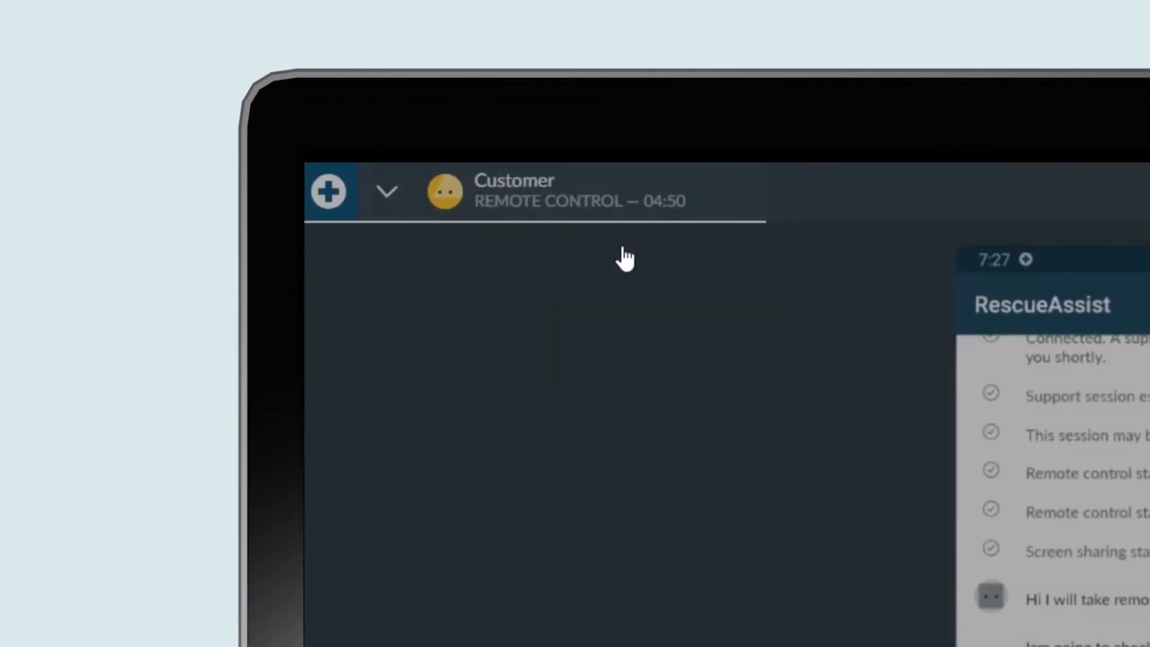
click(329, 190)
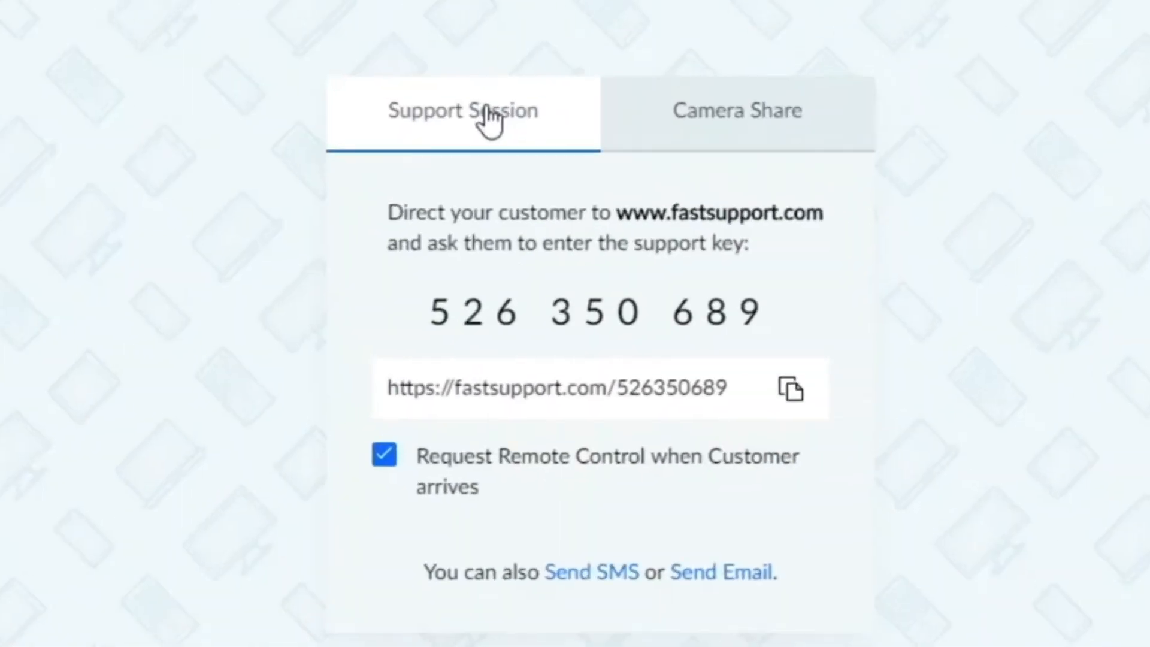
click(736, 111)
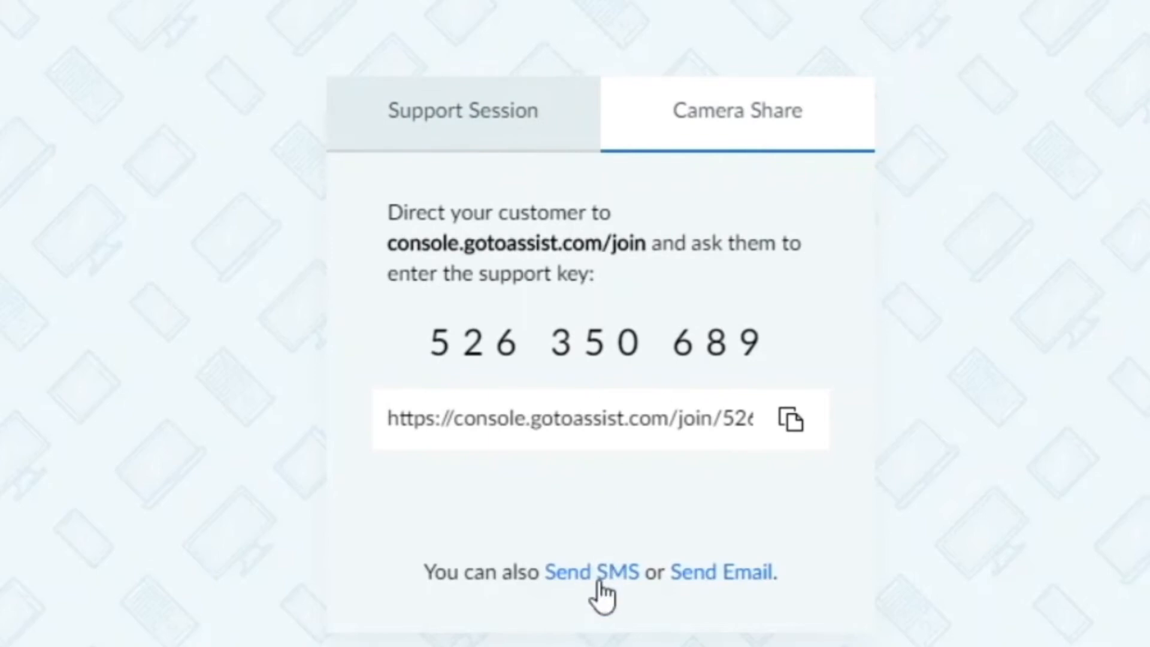
click(591, 571)
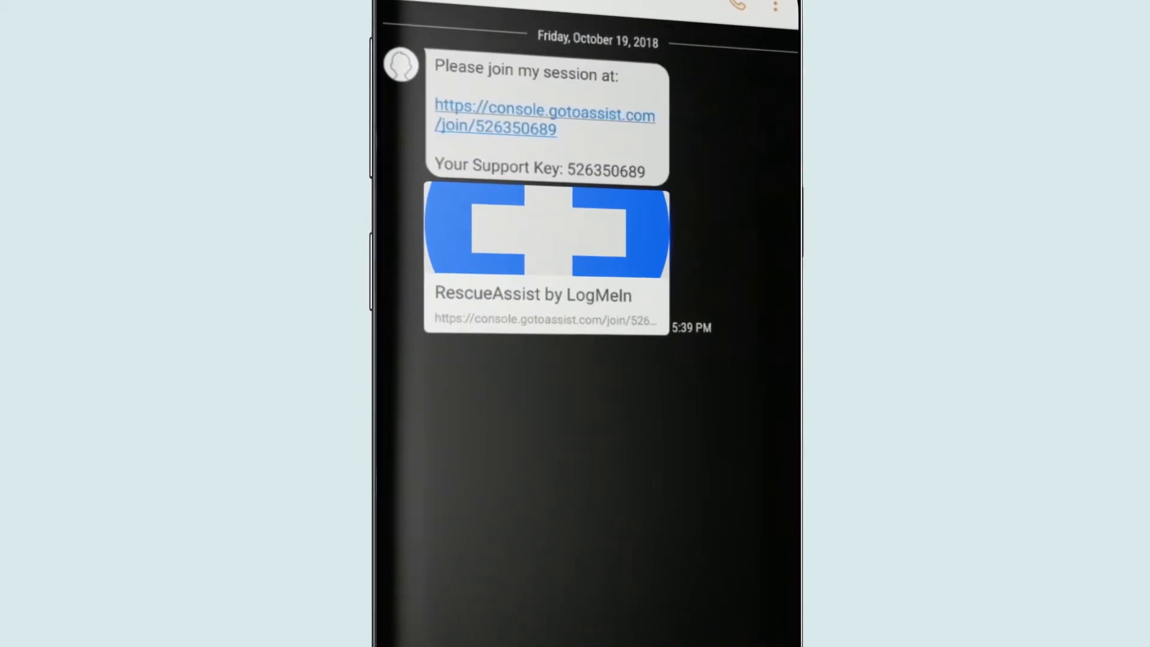
Open the SMS join link on the phone and accept to stream the camera to the agent.
click(546, 253)
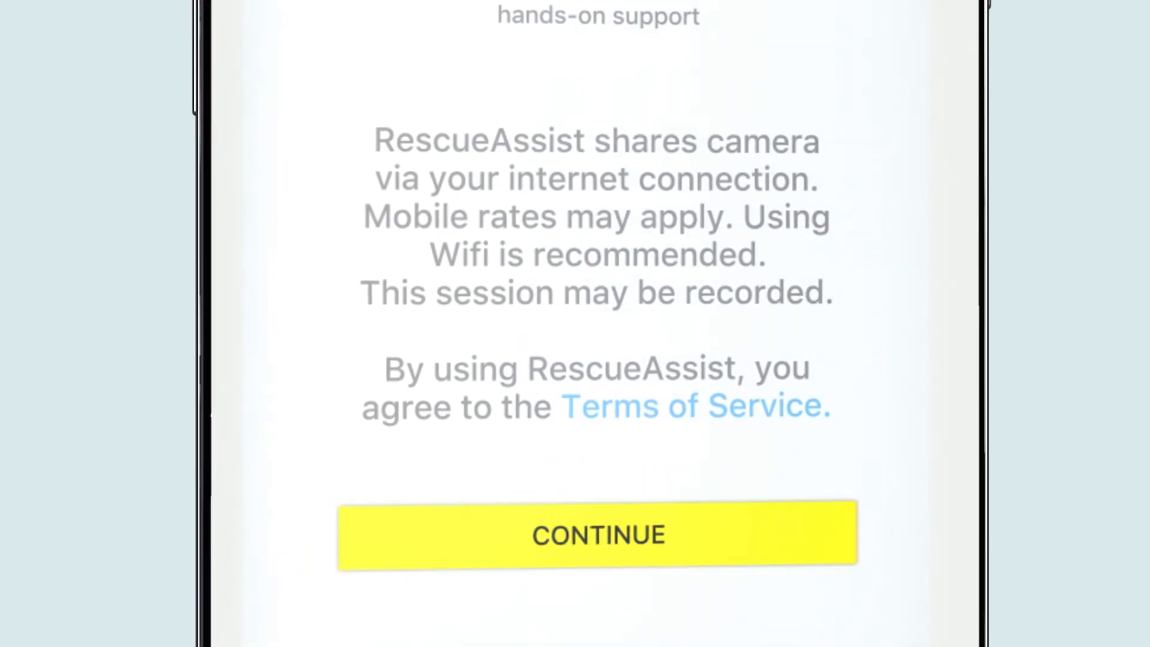
click(597, 535)
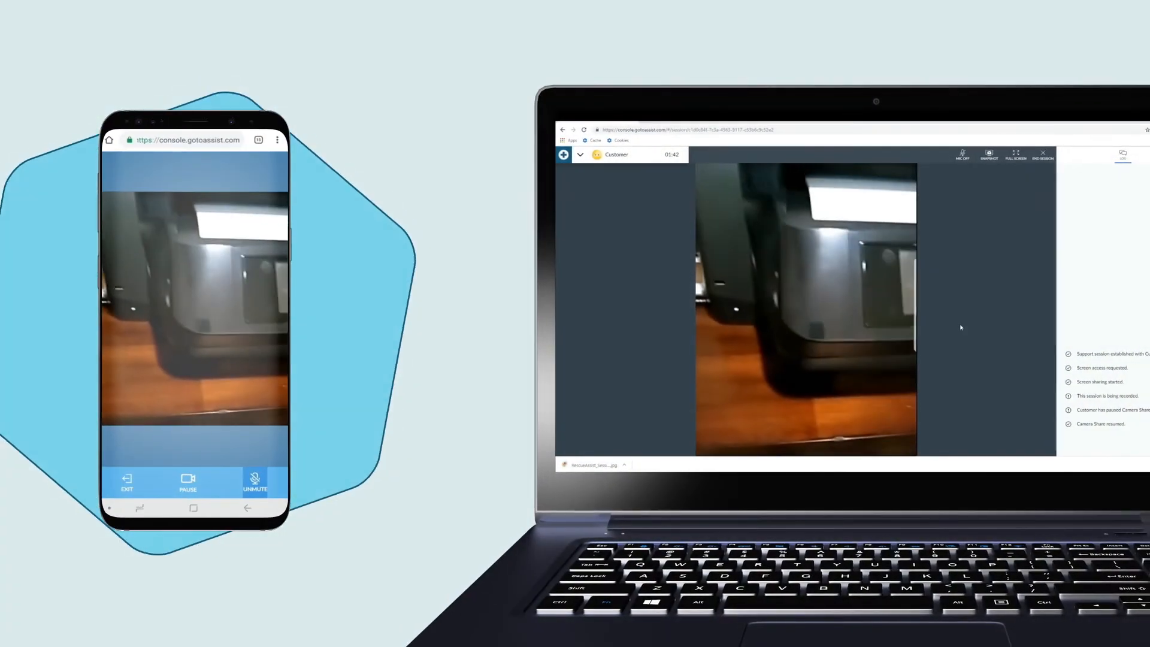